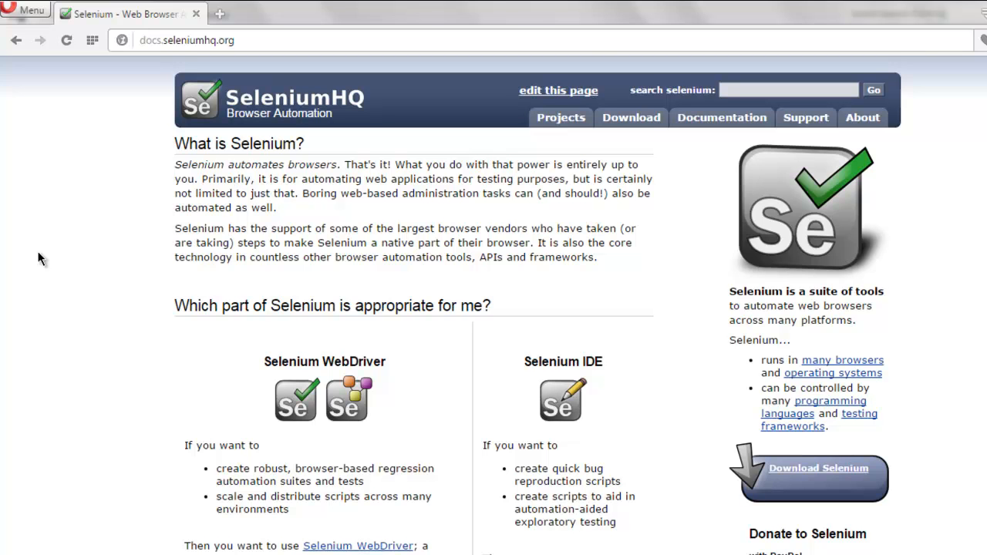
{"action": "mouse_move", "coordinate": [238, 138]}
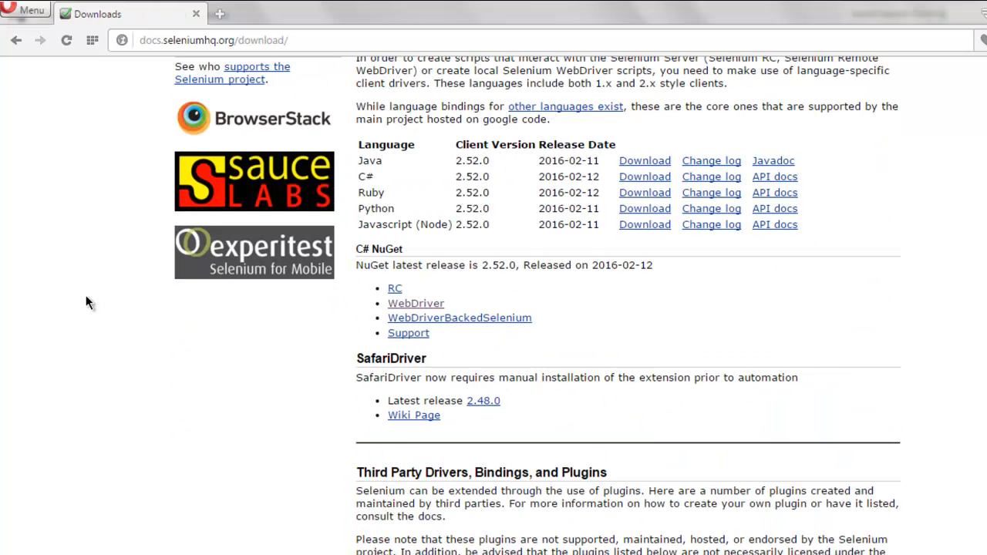
Scroll the Selenium downloads page down to the Third Party Drivers, Bindings, and Plugins section
{"action": "scroll", "scroll_direction": "down", "scroll_amount": 3}
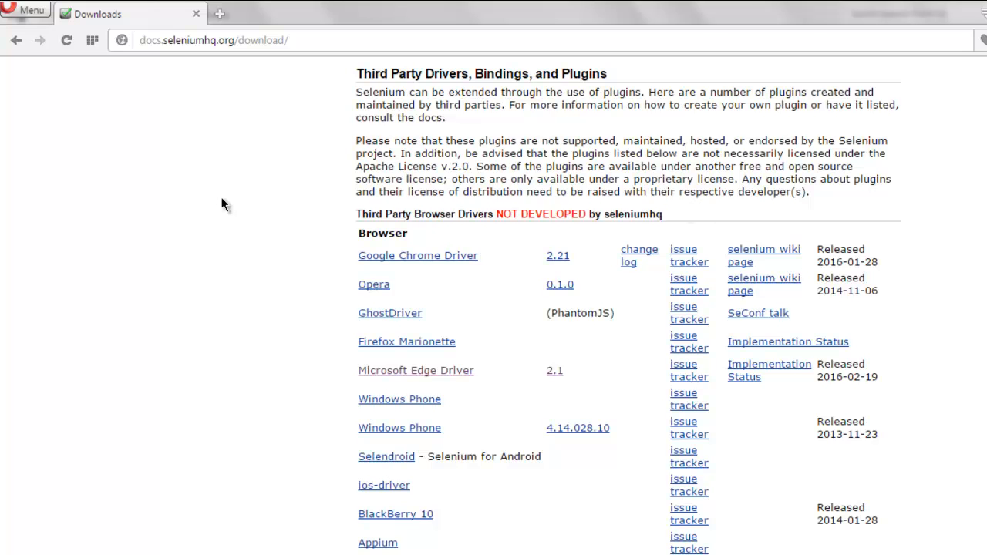
{"action": "mouse_move", "coordinate": [276, 212]}
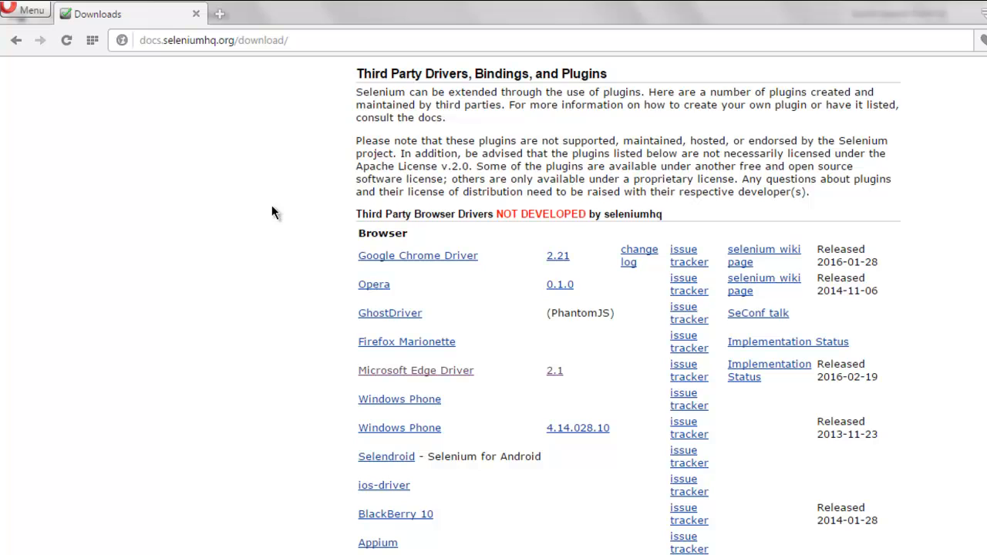
{"action": "mouse_move", "coordinate": [308, 375]}
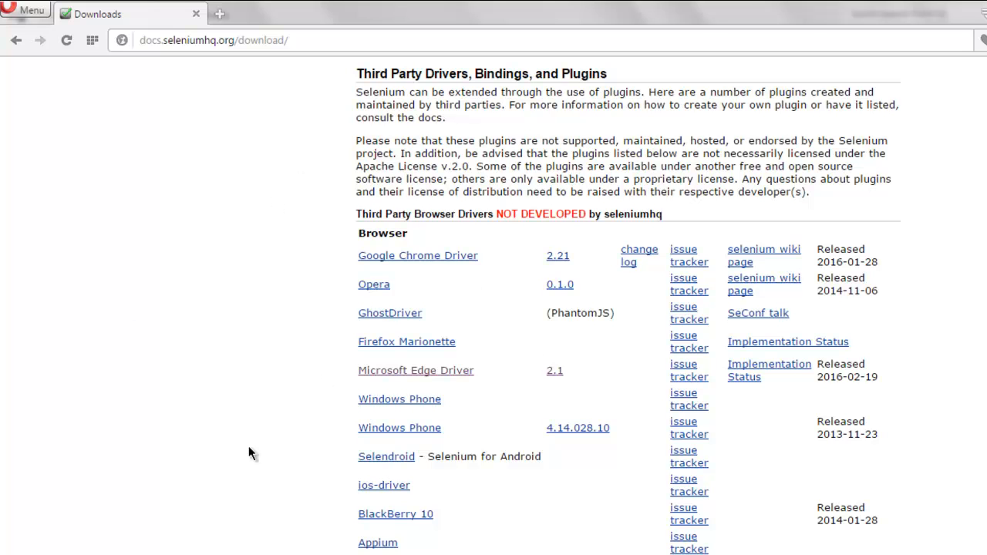
{"action": "mouse_move", "coordinate": [234, 389]}
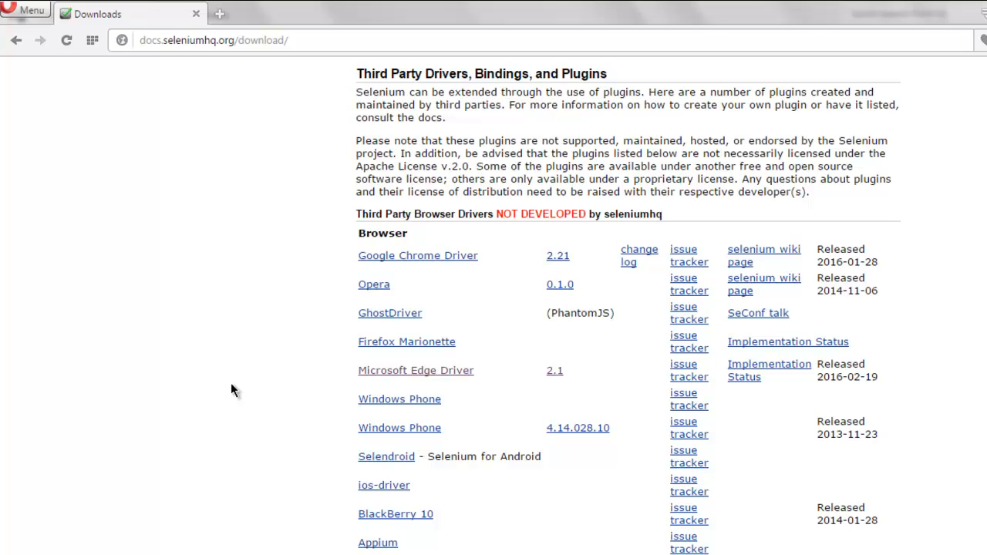
{"action": "mouse_move", "coordinate": [231, 459]}
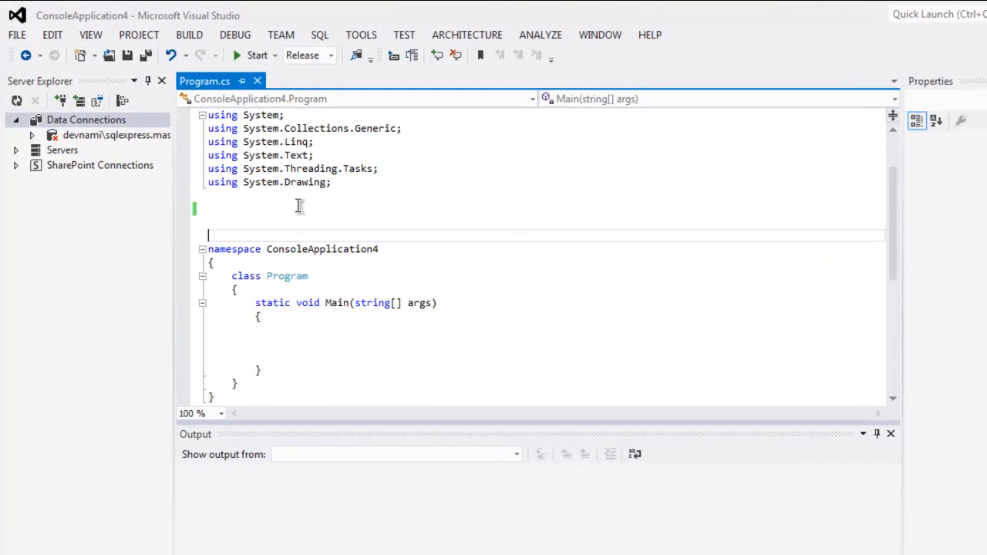
Add 'using OpenQA.Selenium;' and 'using OpenQA.Selenium.IE;' below the existing using directives in Program.cs
{"action": "type", "text": "using"}
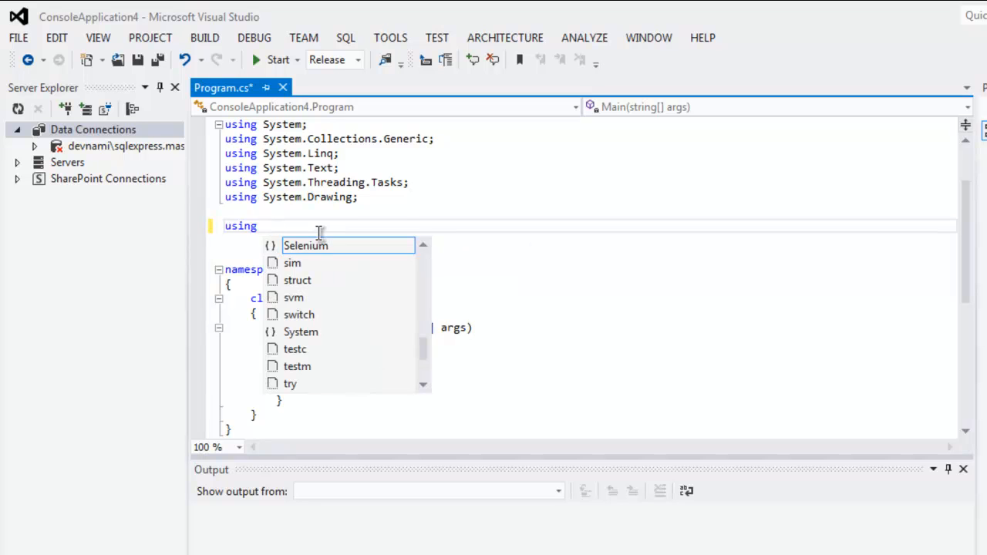
{"action": "type", "text": "OpenQA.Selenium,"}
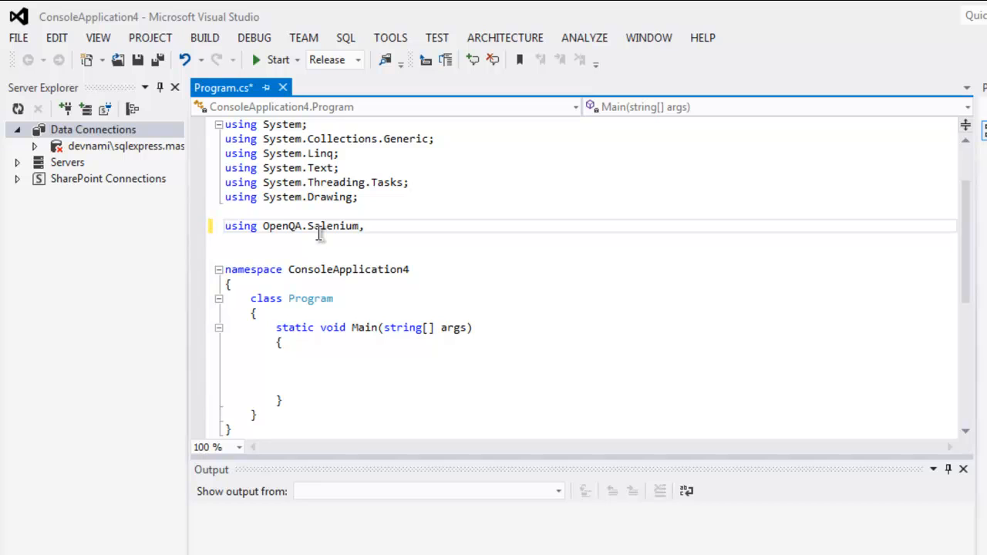
{"action": "type", "text": "using OpenQA.Selenium,."}
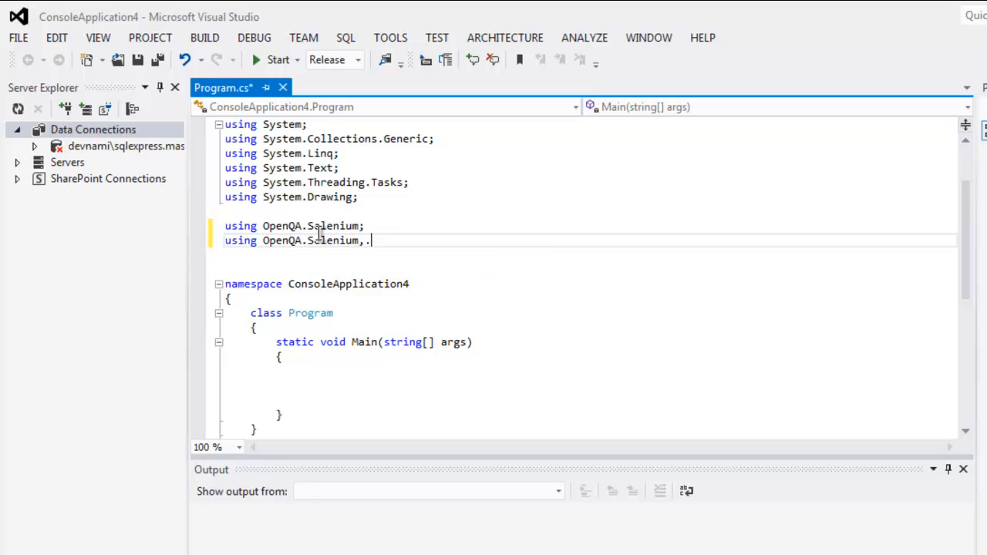
{"action": "type", "text": "IE;"}
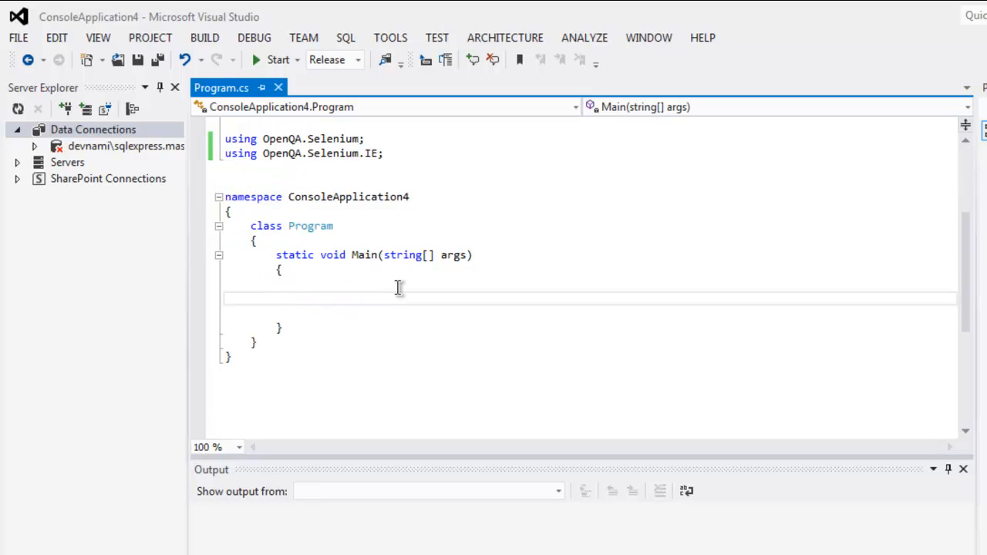
Declare 'var driver = new InternetExplorerDriver();' inside Main
{"action": "type", "text": "var dri"}
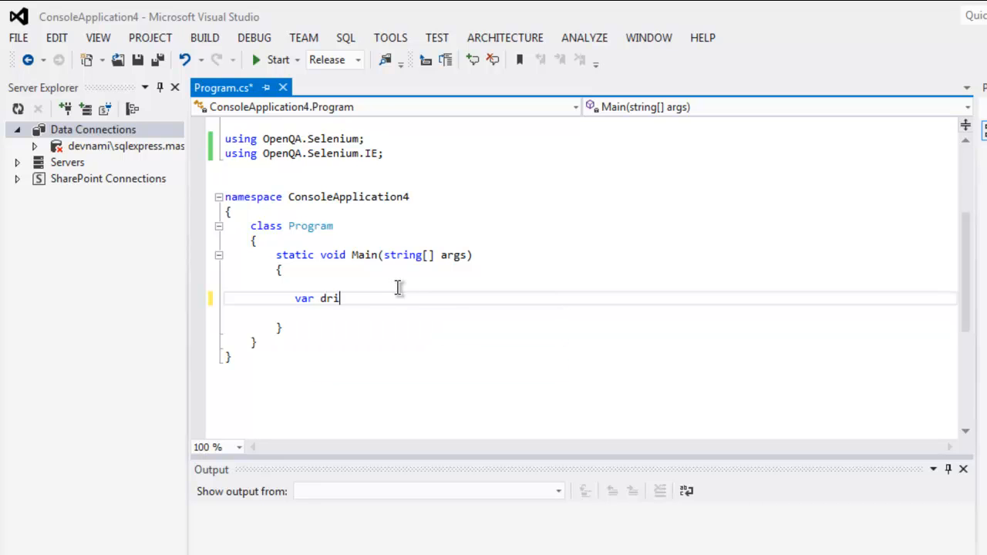
{"action": "type", "text": "ver = new"}
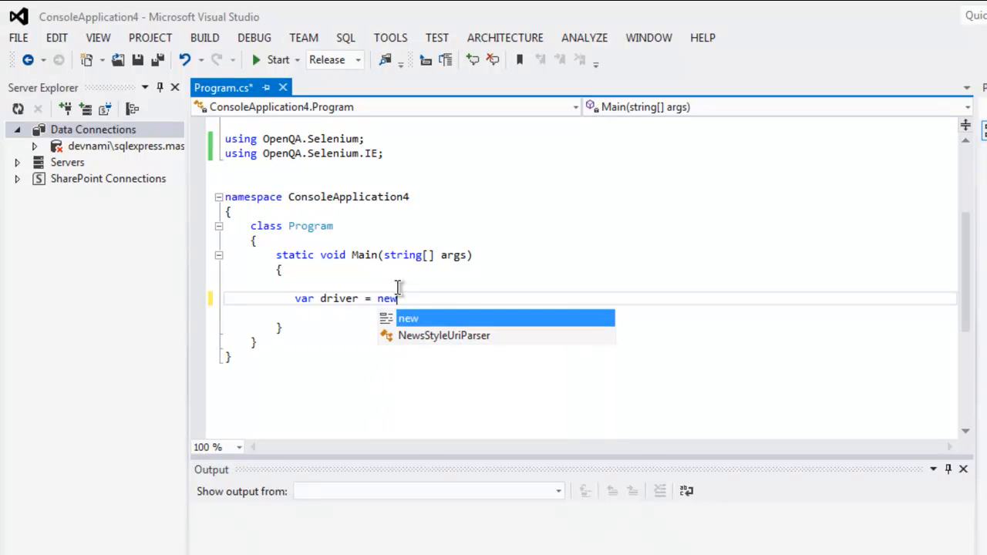
{"action": "type", "text": "In"}
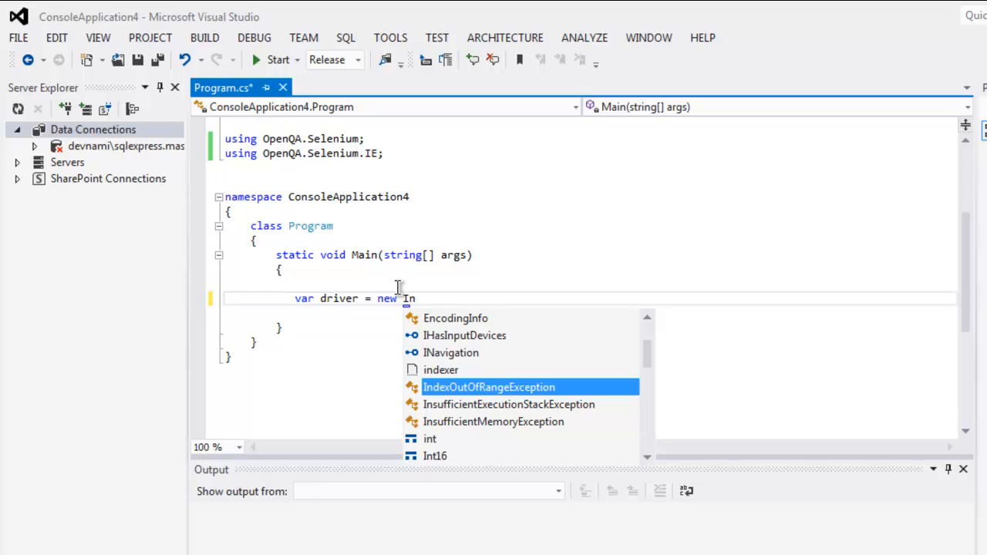
{"action": "type", "text": "ternetExplorerDriver"}
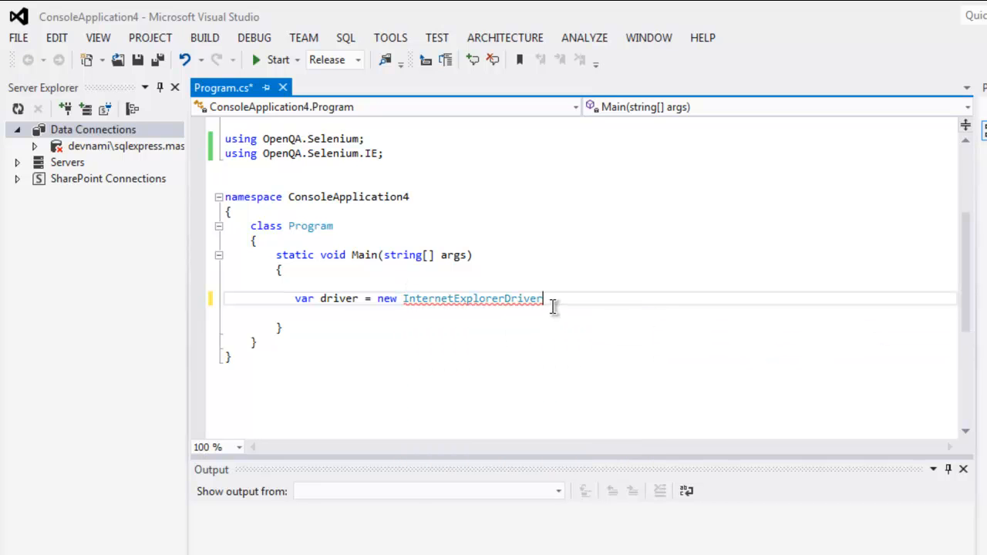
{"action": "type", "text": "();"}
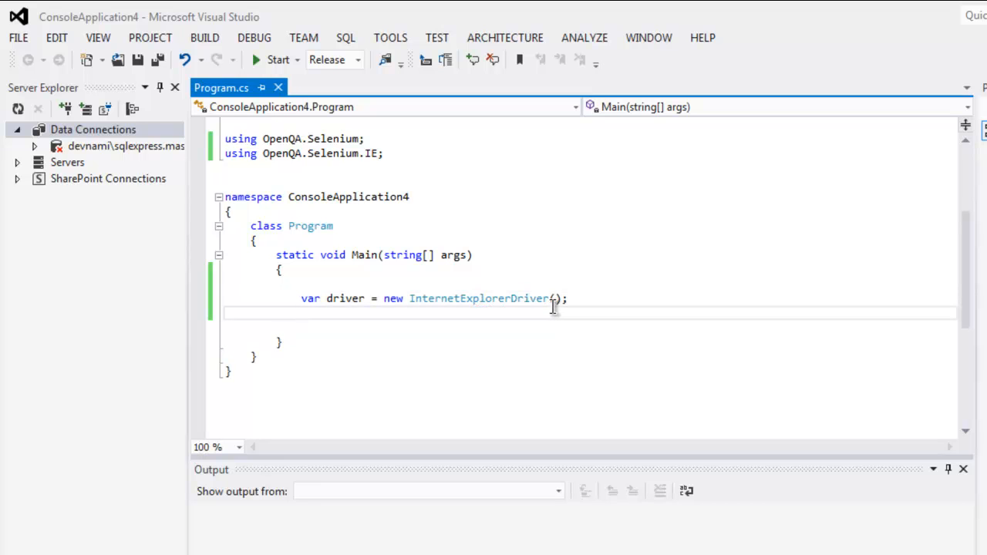
{"action": "type", "text": "driver."}
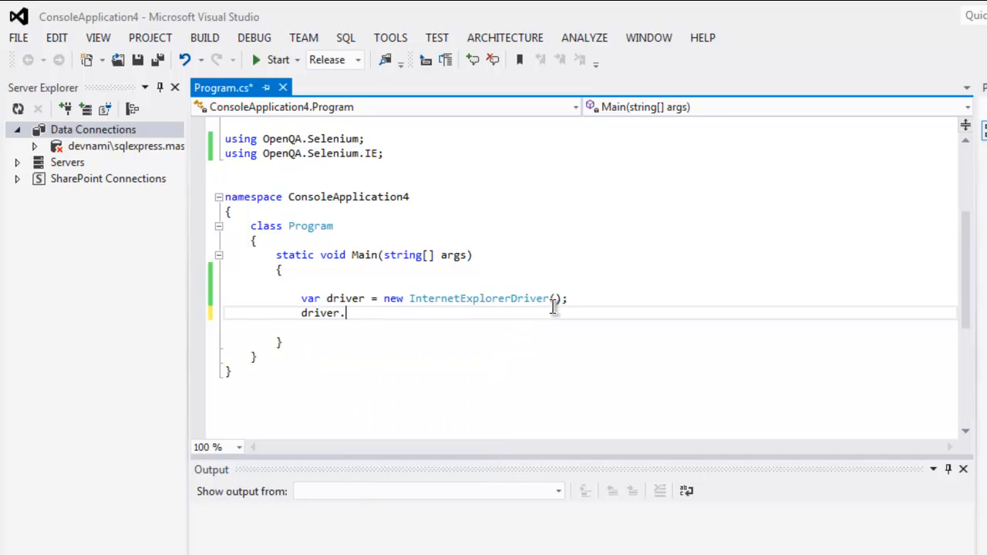
{"action": "type", "text": "Navigate()."}
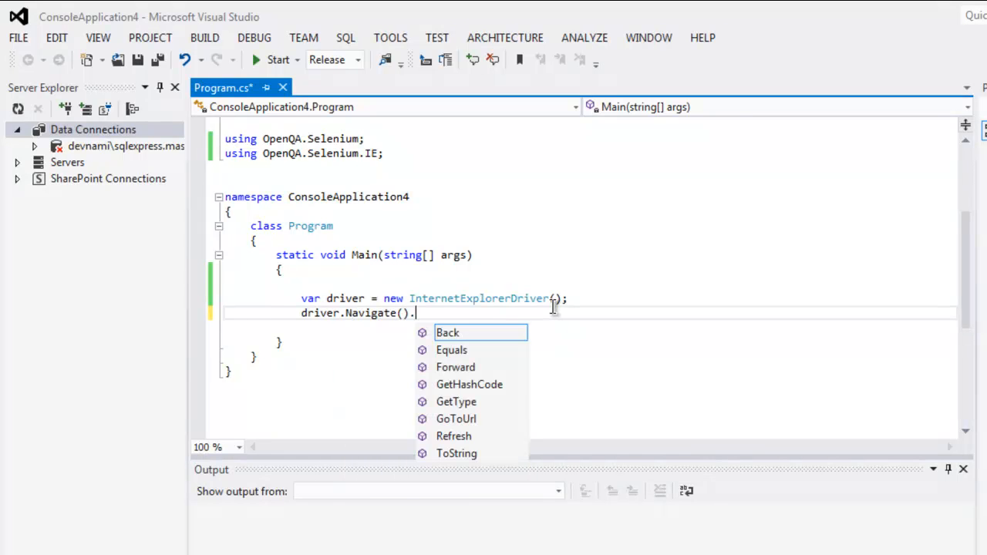
{"action": "type", "text": "GoToUrl("}
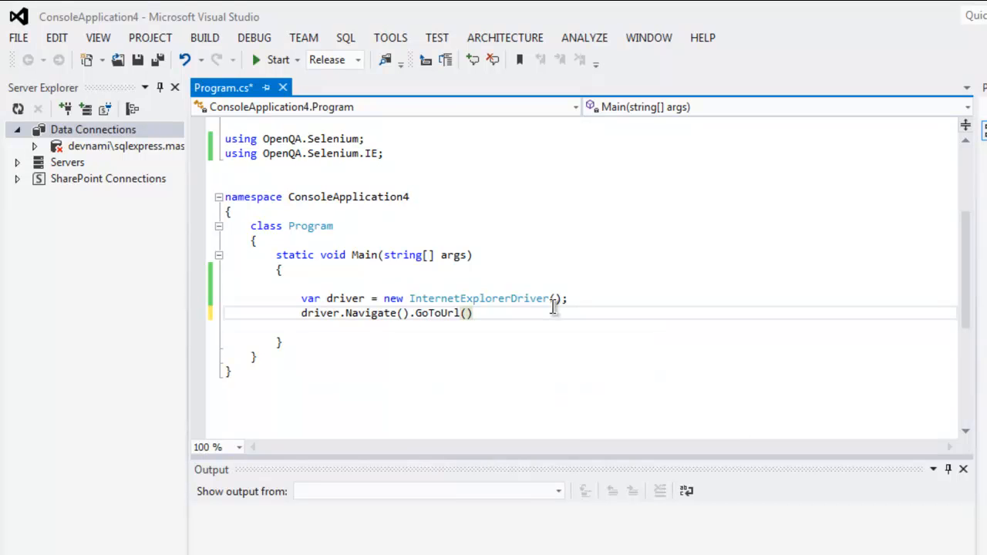
{"action": "type", "text": "\""}
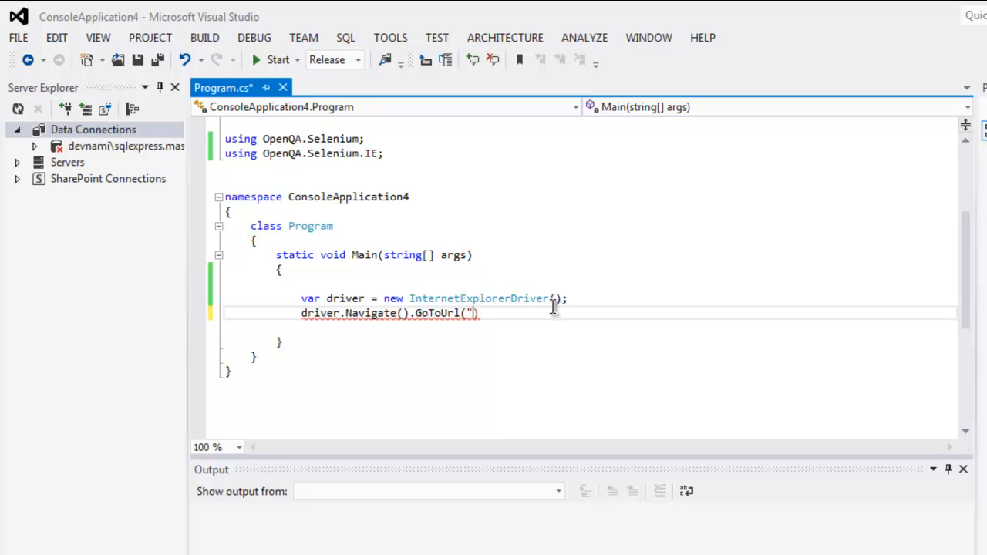
{"action": "type", "text": "http://"}
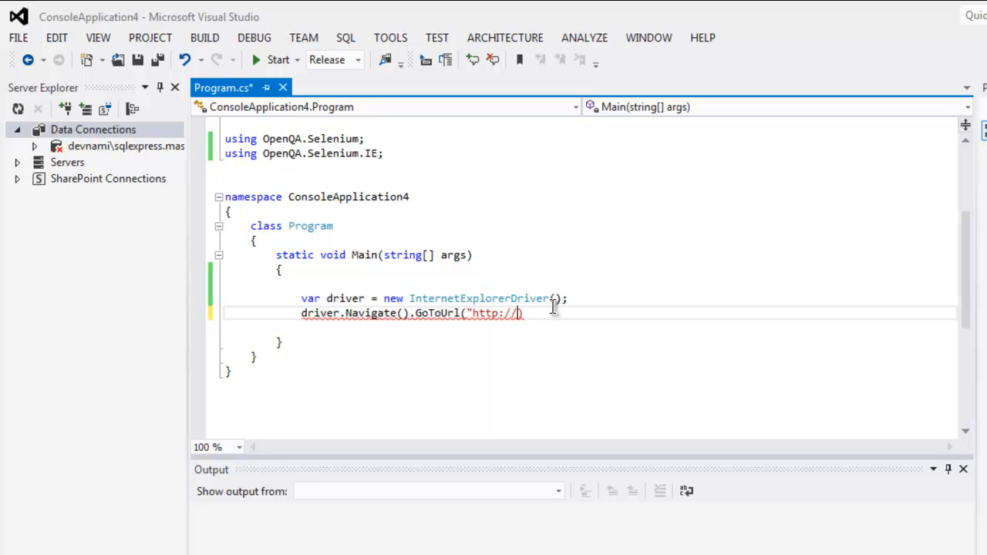
{"action": "type", "text": "bing.c"}
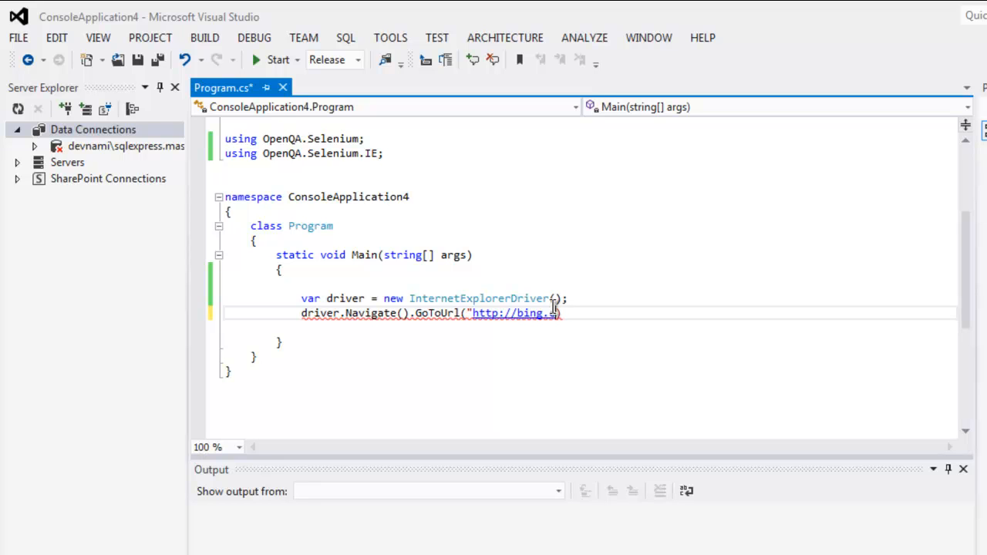
{"action": "type", "text": "om\");"}
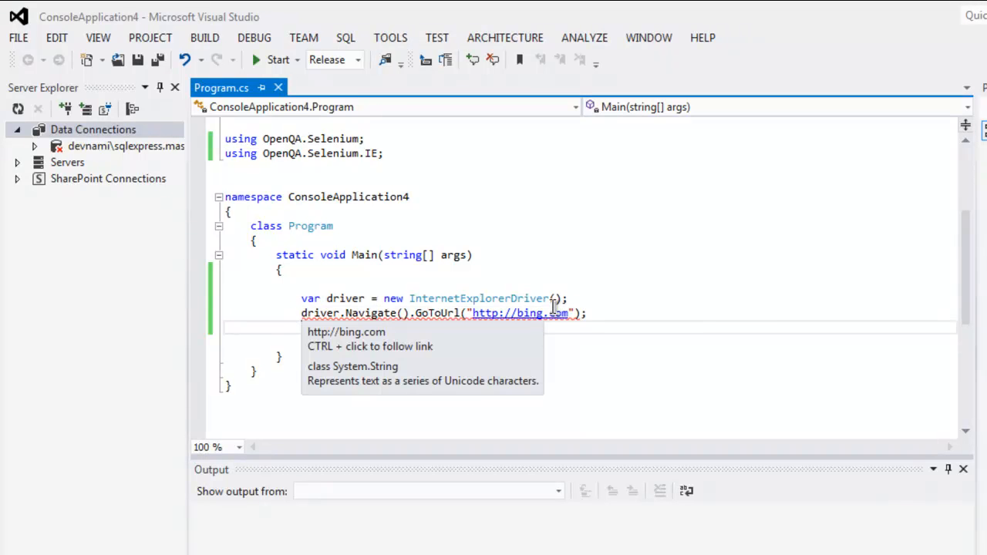
{"action": "mouse_move", "coordinate": [583, 376]}
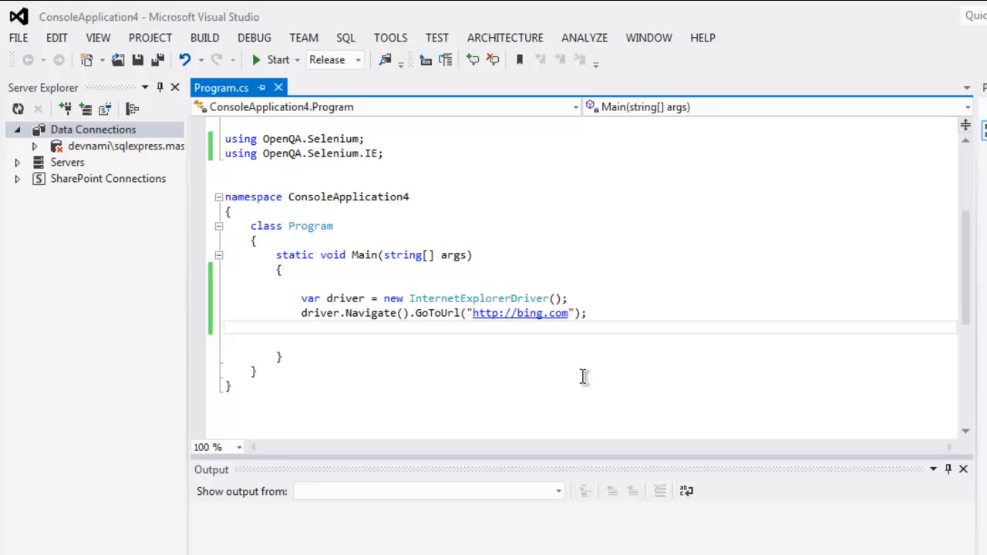
End Main with 'Console.Read();' so the console waits after navigation
{"action": "type", "text": "Cono"}
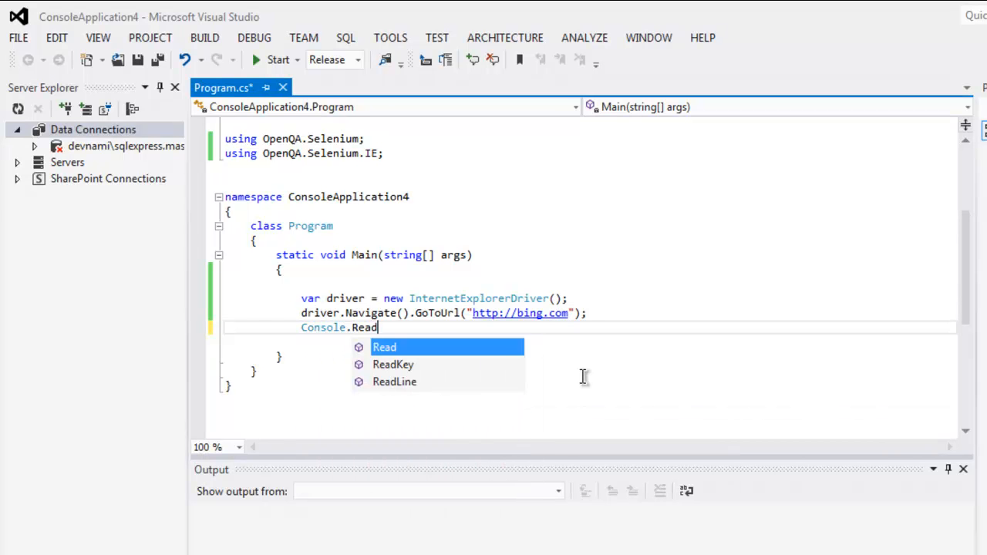
{"action": "type", "text": "()"}
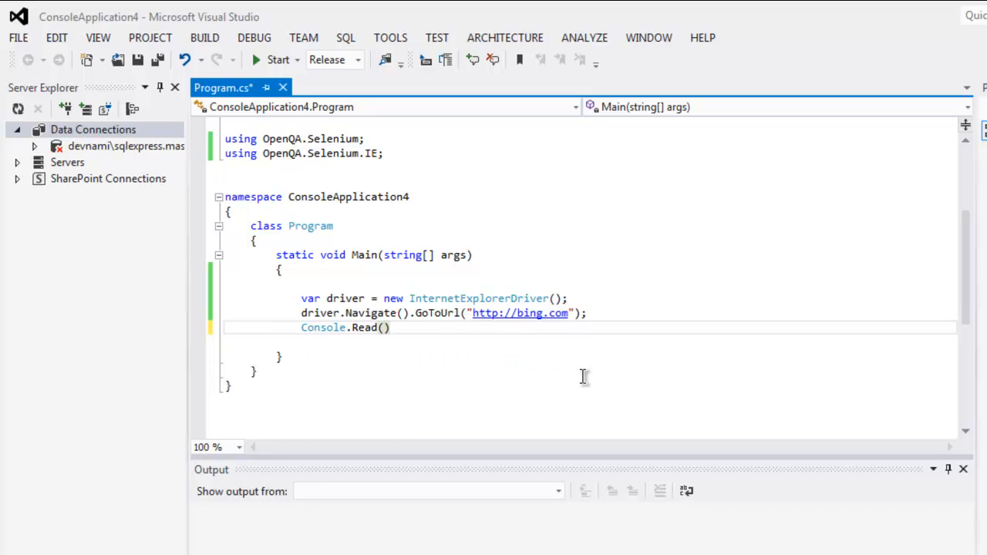
{"action": "type", "text": ";"}
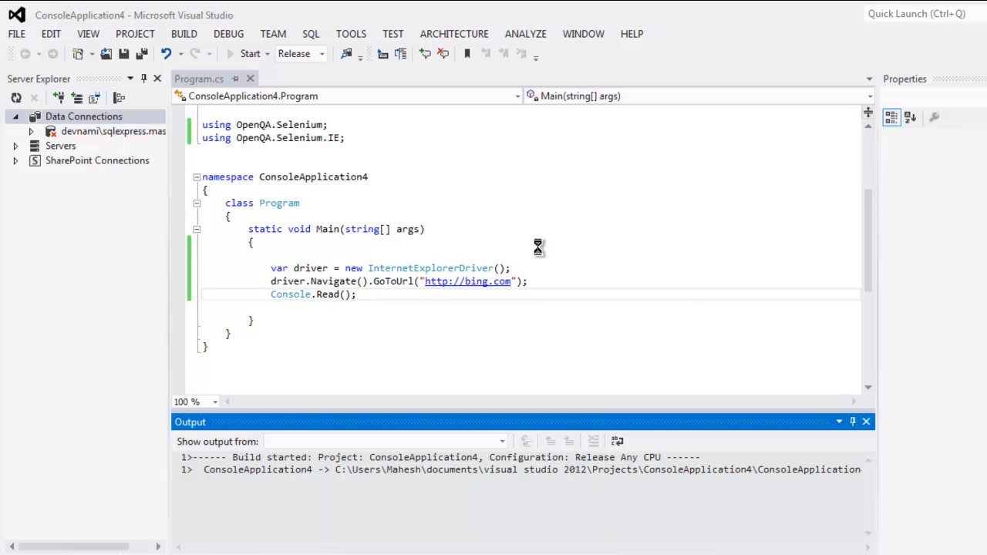
Start ConsoleApplication4 so the IE driver server launches and Internet Explorer heads to bing.com
{"action": "left_click", "coordinate": [250, 52]}
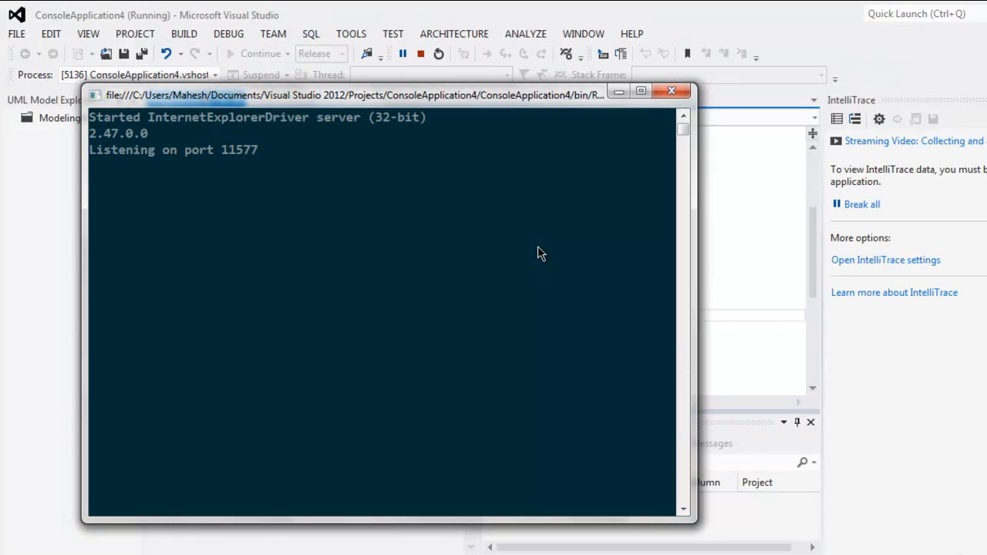
{"action": "mouse_move", "coordinate": [178, 180]}
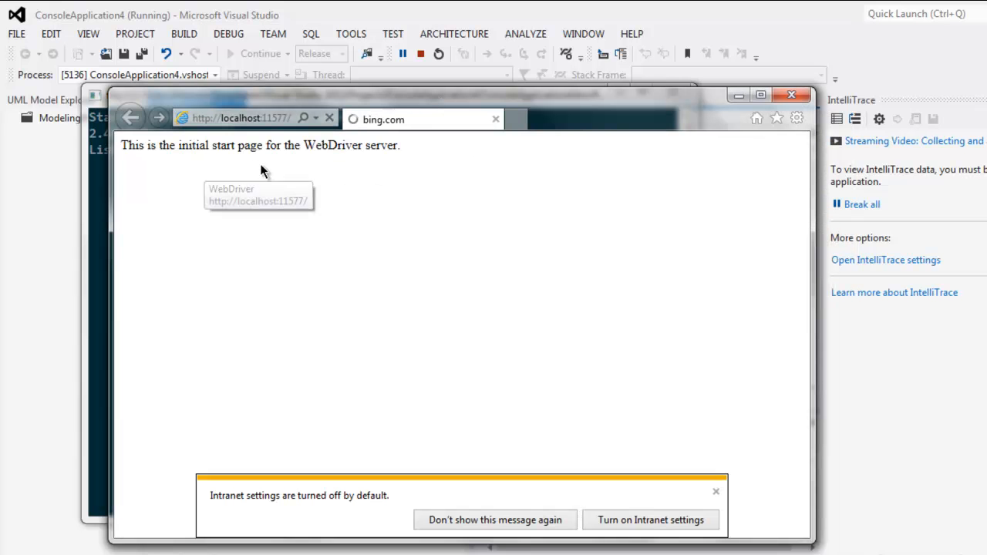
{"action": "mouse_move", "coordinate": [3, 247]}
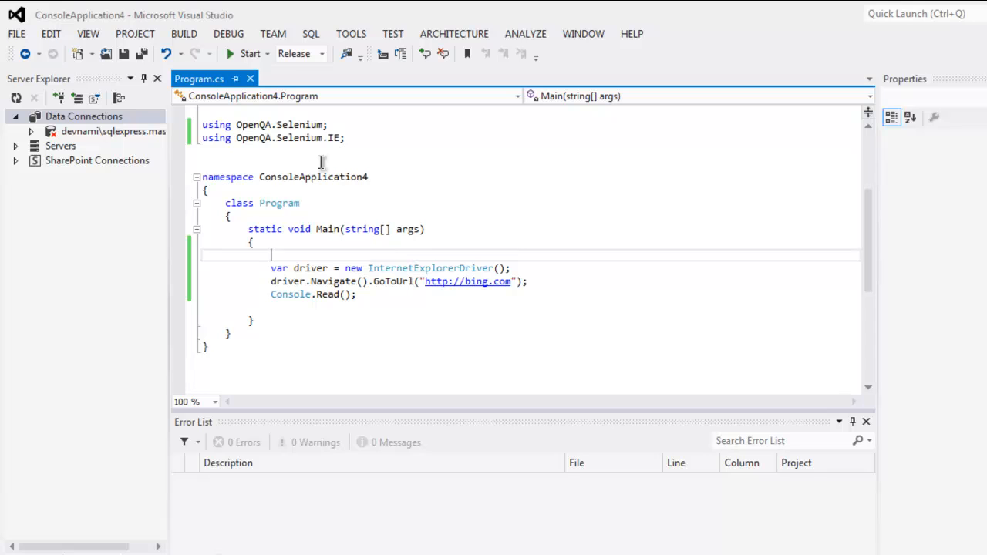
{"action": "mouse_move", "coordinate": [728, 262]}
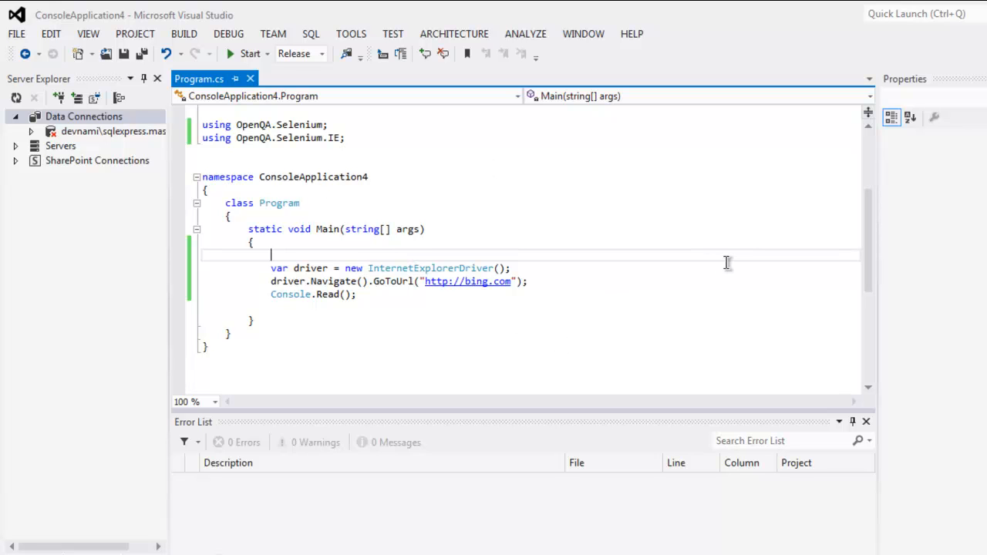